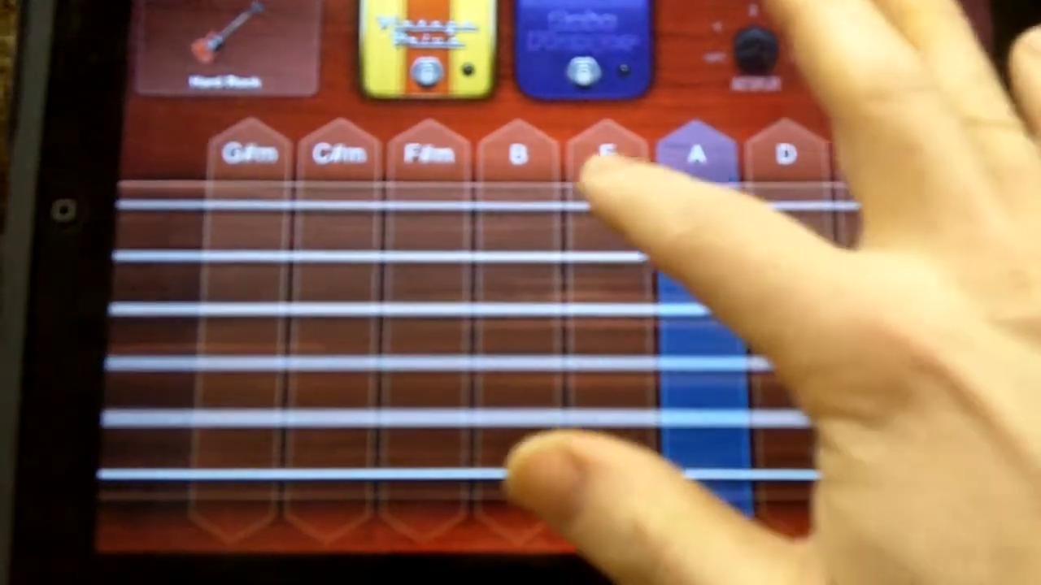
Step: Switch the Hard Rock Smart Guitar to the notes-mode fretboard and bring up the scale list
left_click(605, 155)
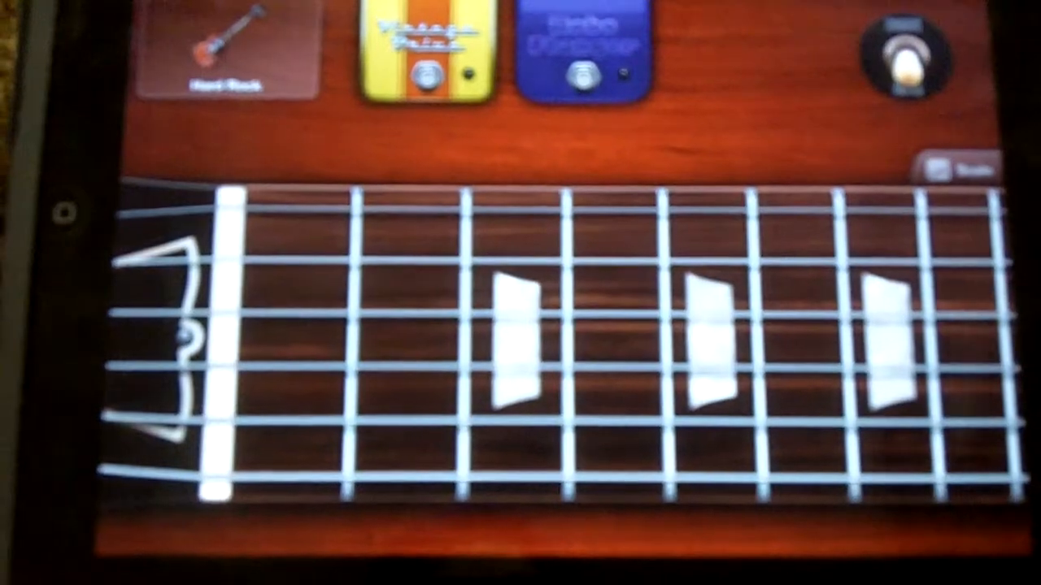
left_click(959, 164)
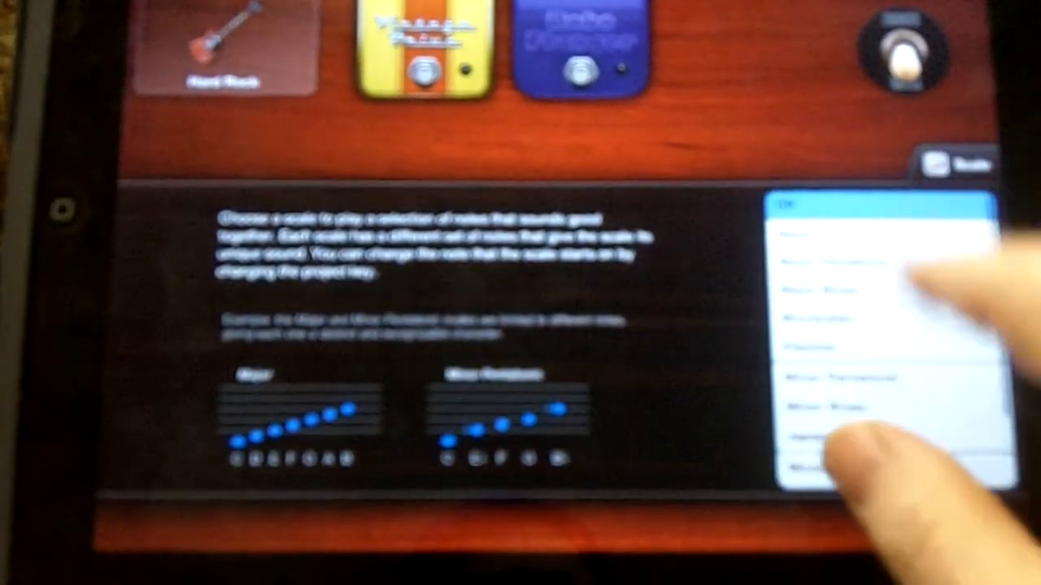